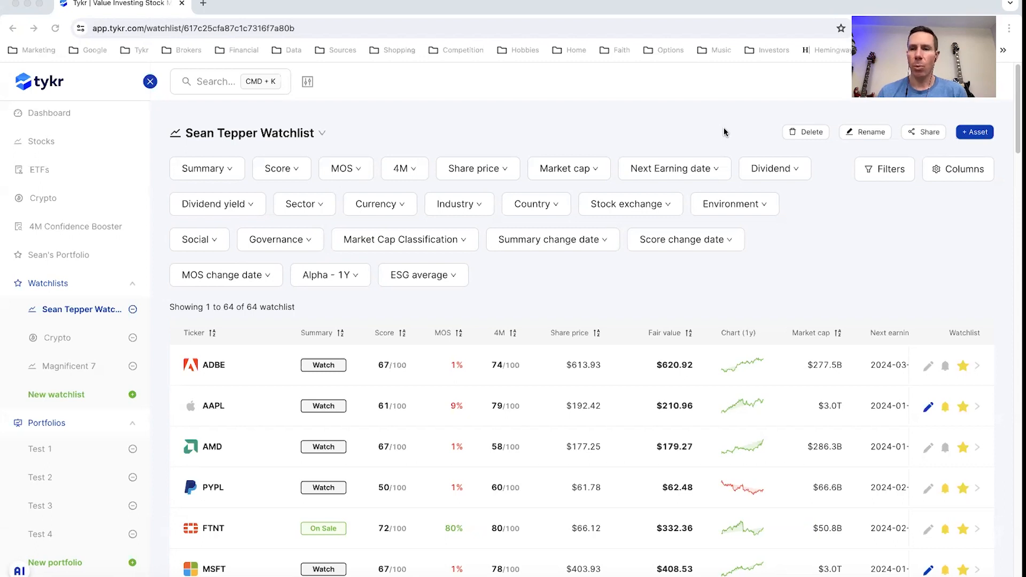
# - Scroll the watchlist and open Fortinet (FTNT): score 72, 80% margin of safety, On Sale
pyautogui.scroll(-3)
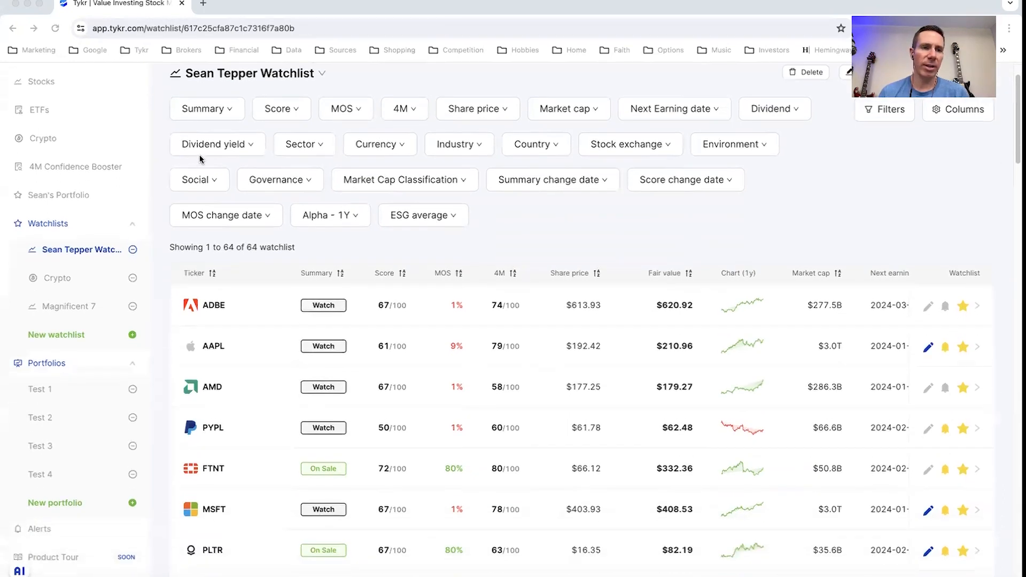
pyautogui.scroll(-3)
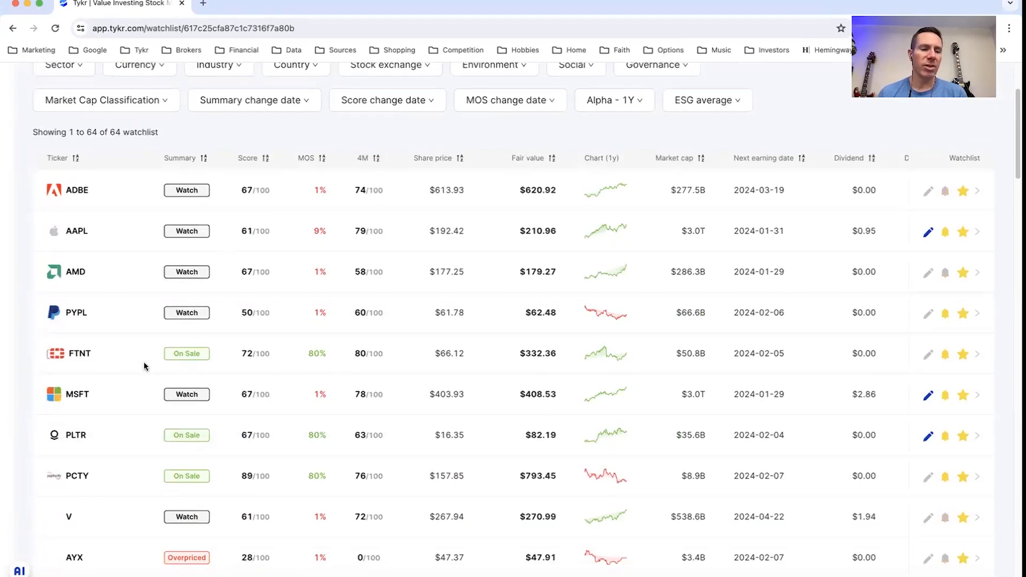
pyautogui.click(79, 353)
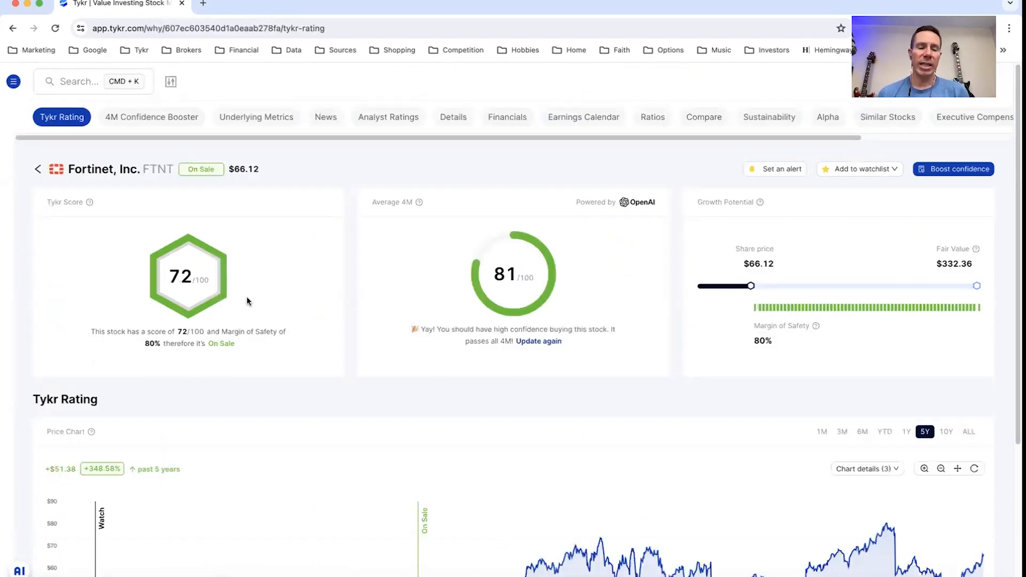
pyautogui.moveTo(731, 301)
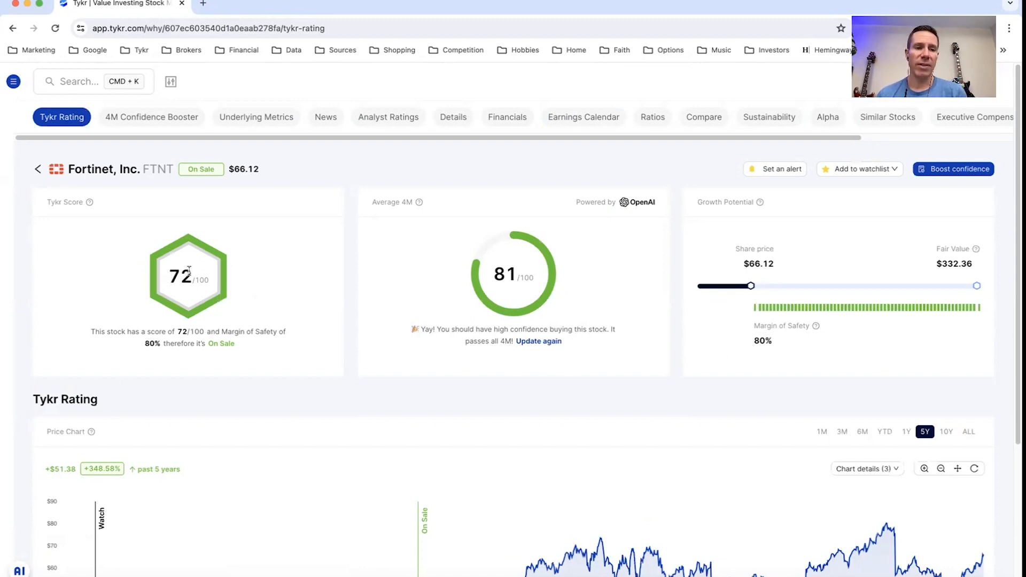
pyautogui.moveTo(771, 336)
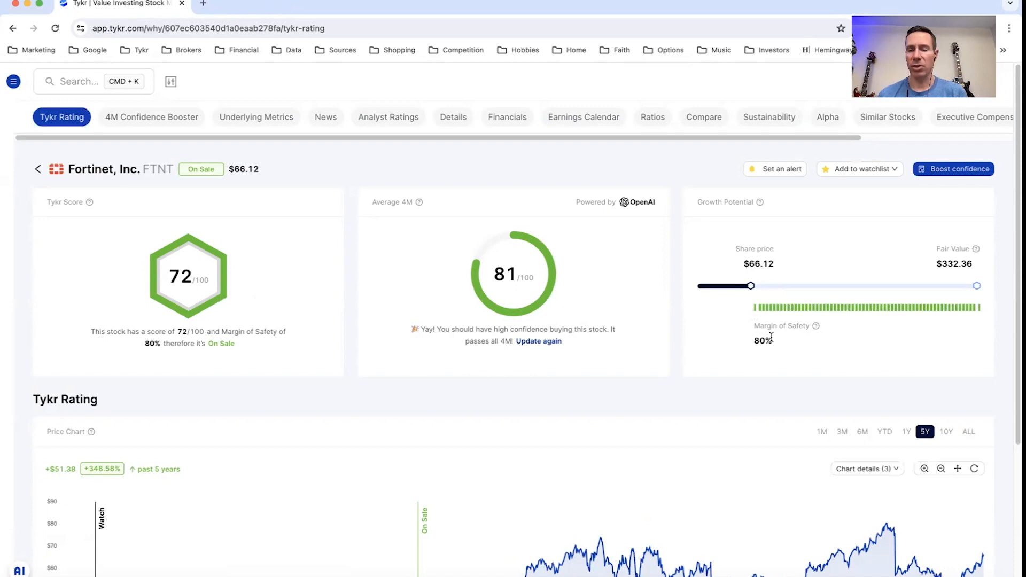
pyautogui.moveTo(740, 323)
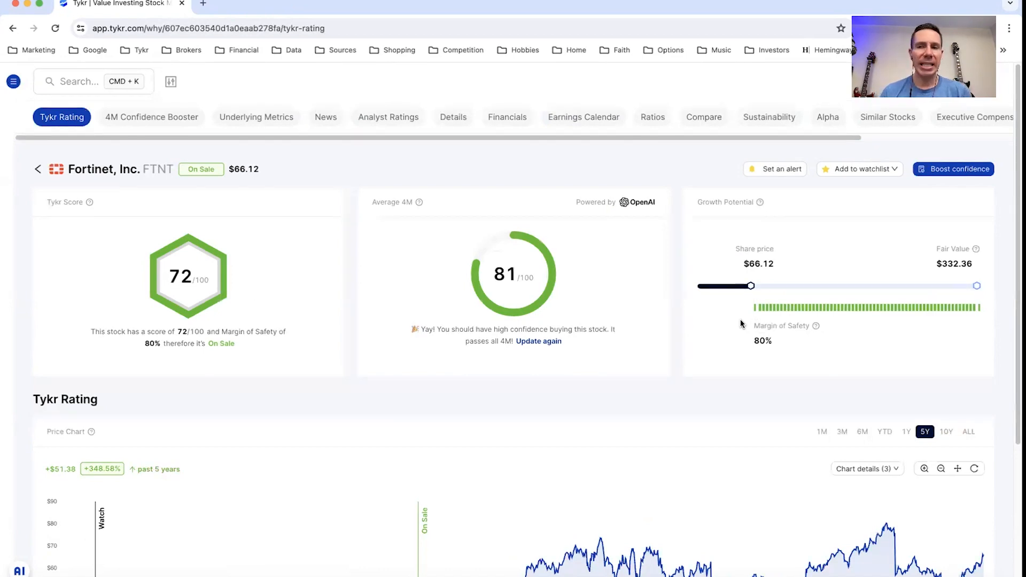
pyautogui.moveTo(731, 317)
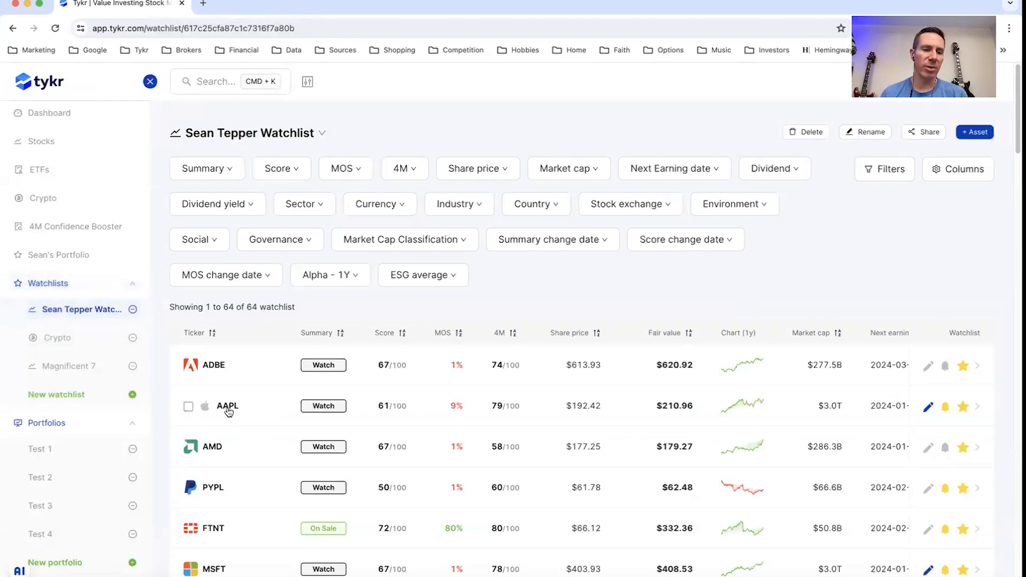
# - Open Apple (AAPL) from the watchlist: score 61, 9% margin of safety, Watch
pyautogui.click(227, 406)
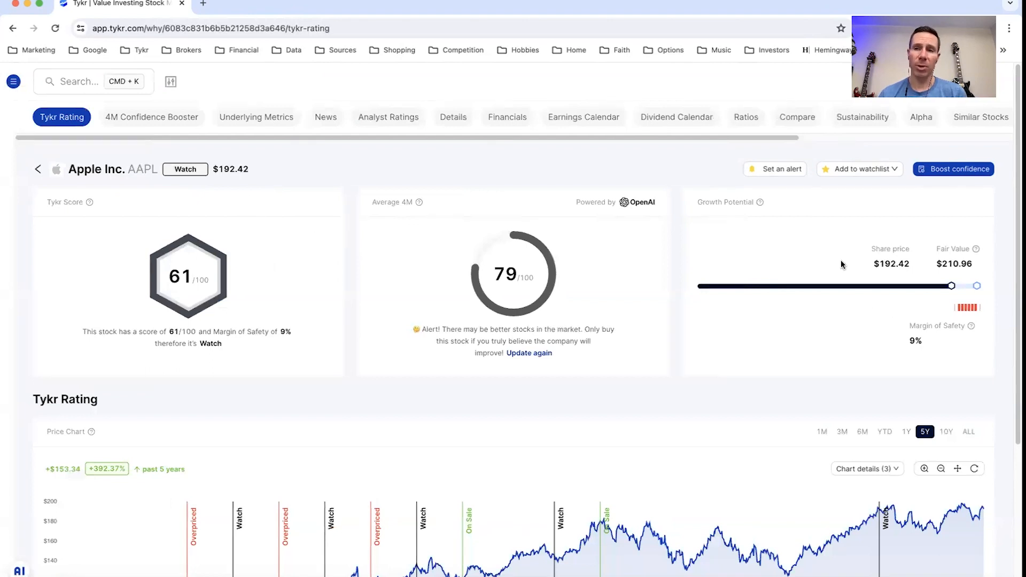
pyautogui.moveTo(437, 50)
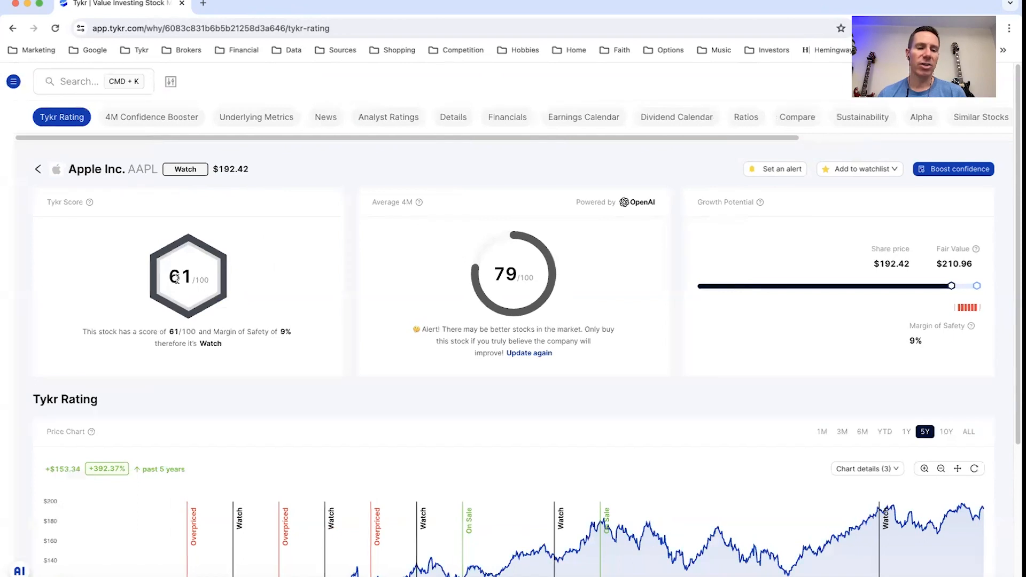
pyautogui.moveTo(330, 302)
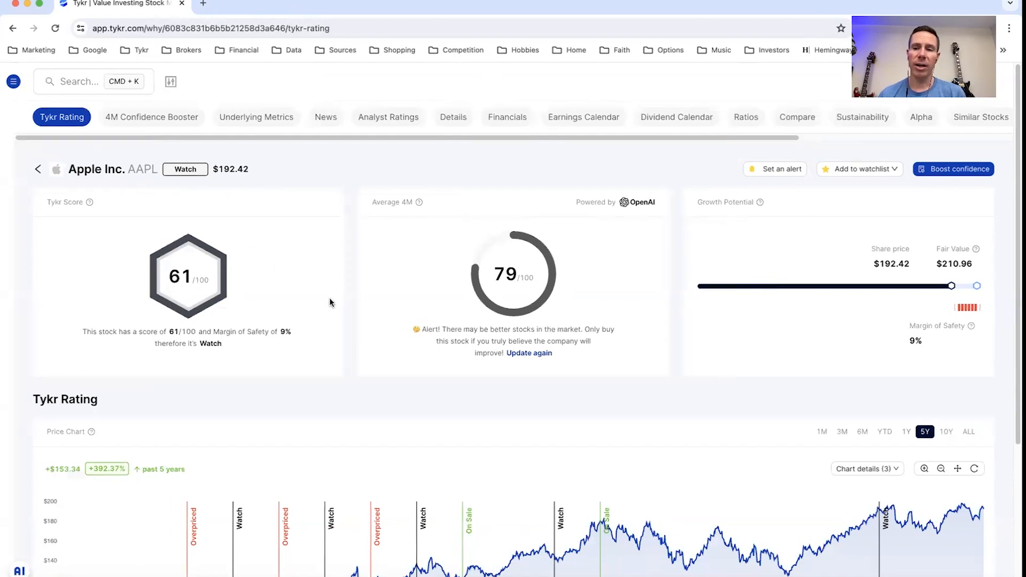
pyautogui.moveTo(923, 296)
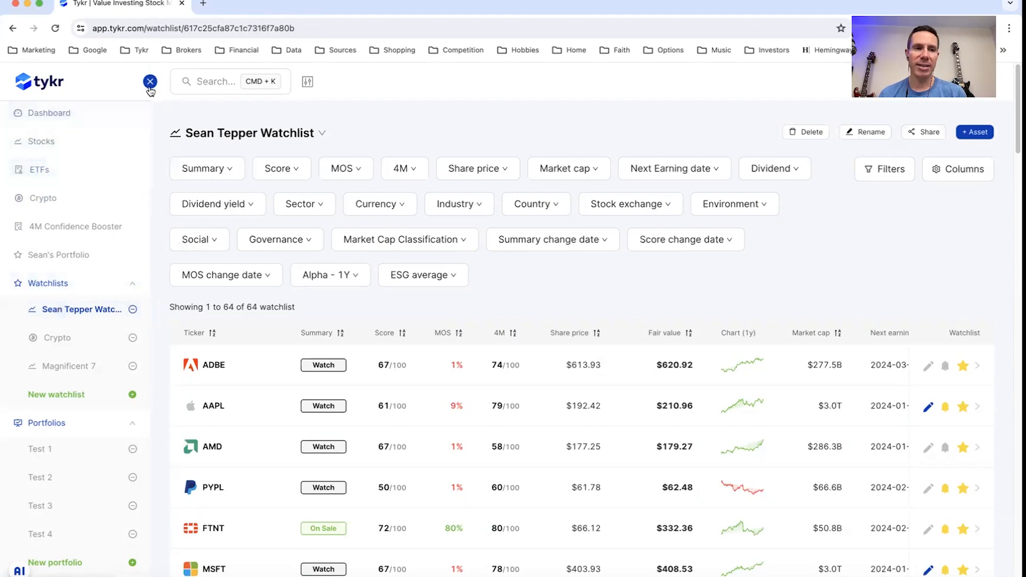
# - Scroll down to Zoom (ZM) and open it: score 39, 1% margin, Overpriced
pyautogui.scroll(-3)
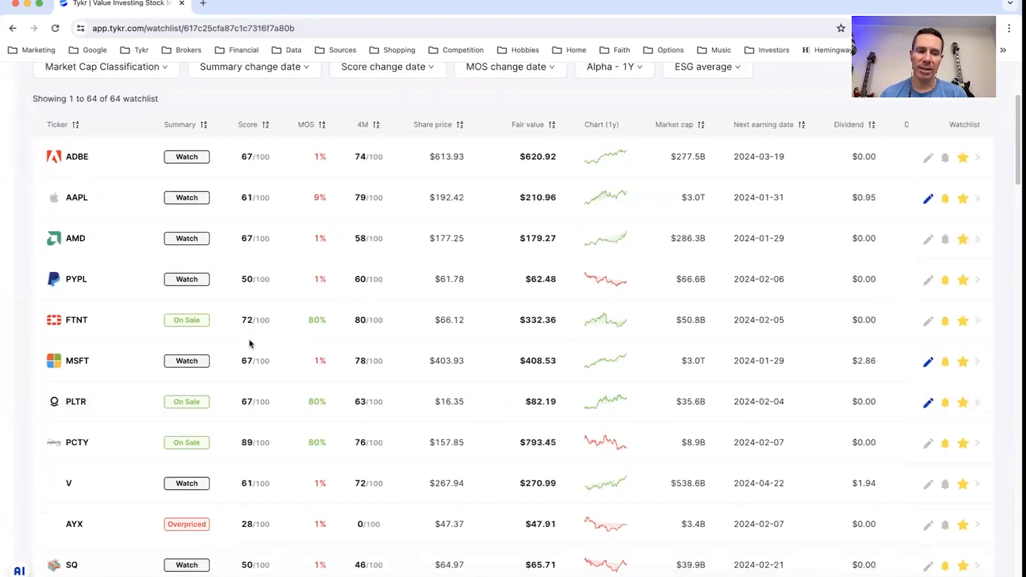
pyautogui.scroll(-3)
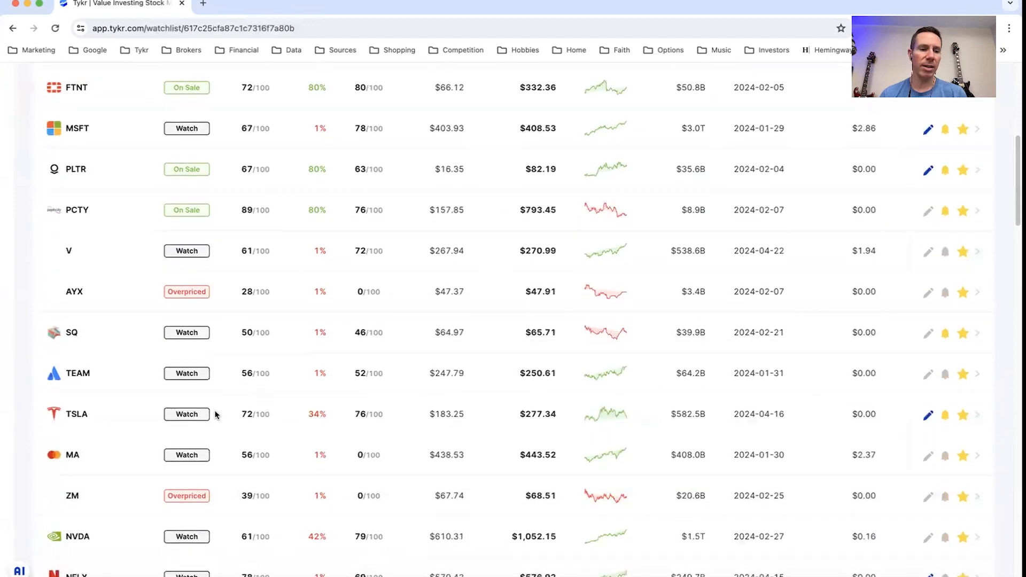
pyautogui.click(72, 495)
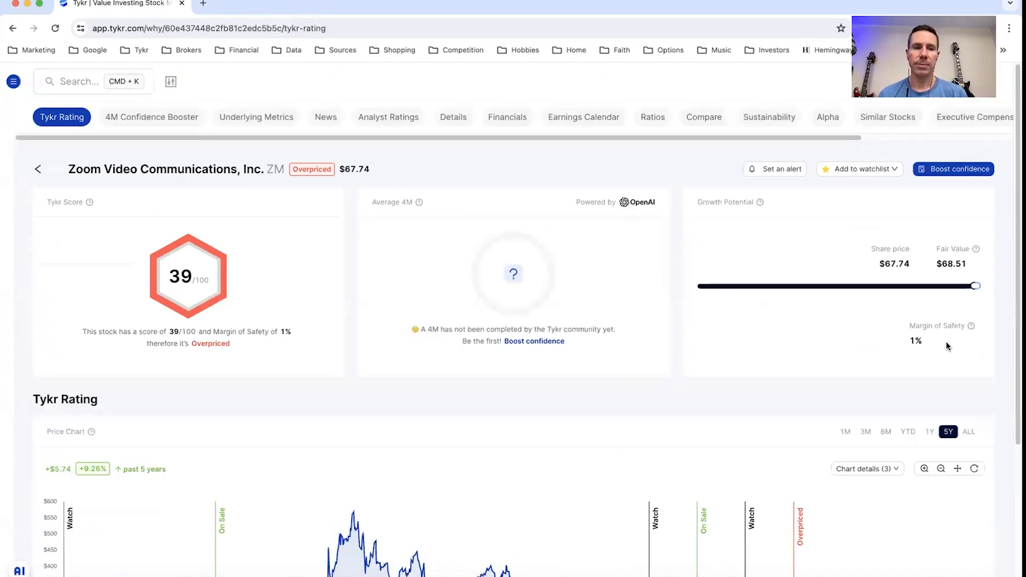
pyautogui.moveTo(936, 346)
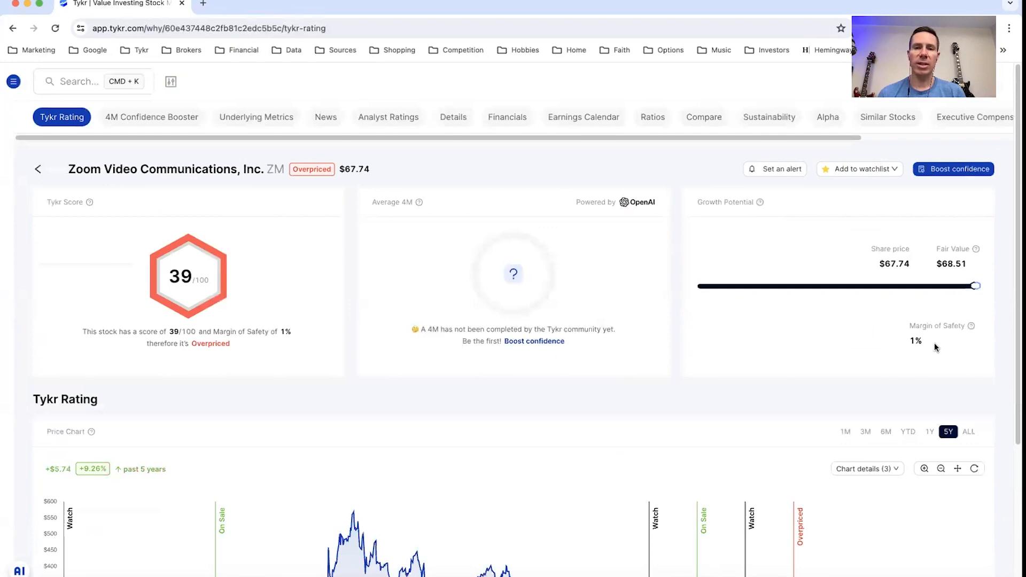